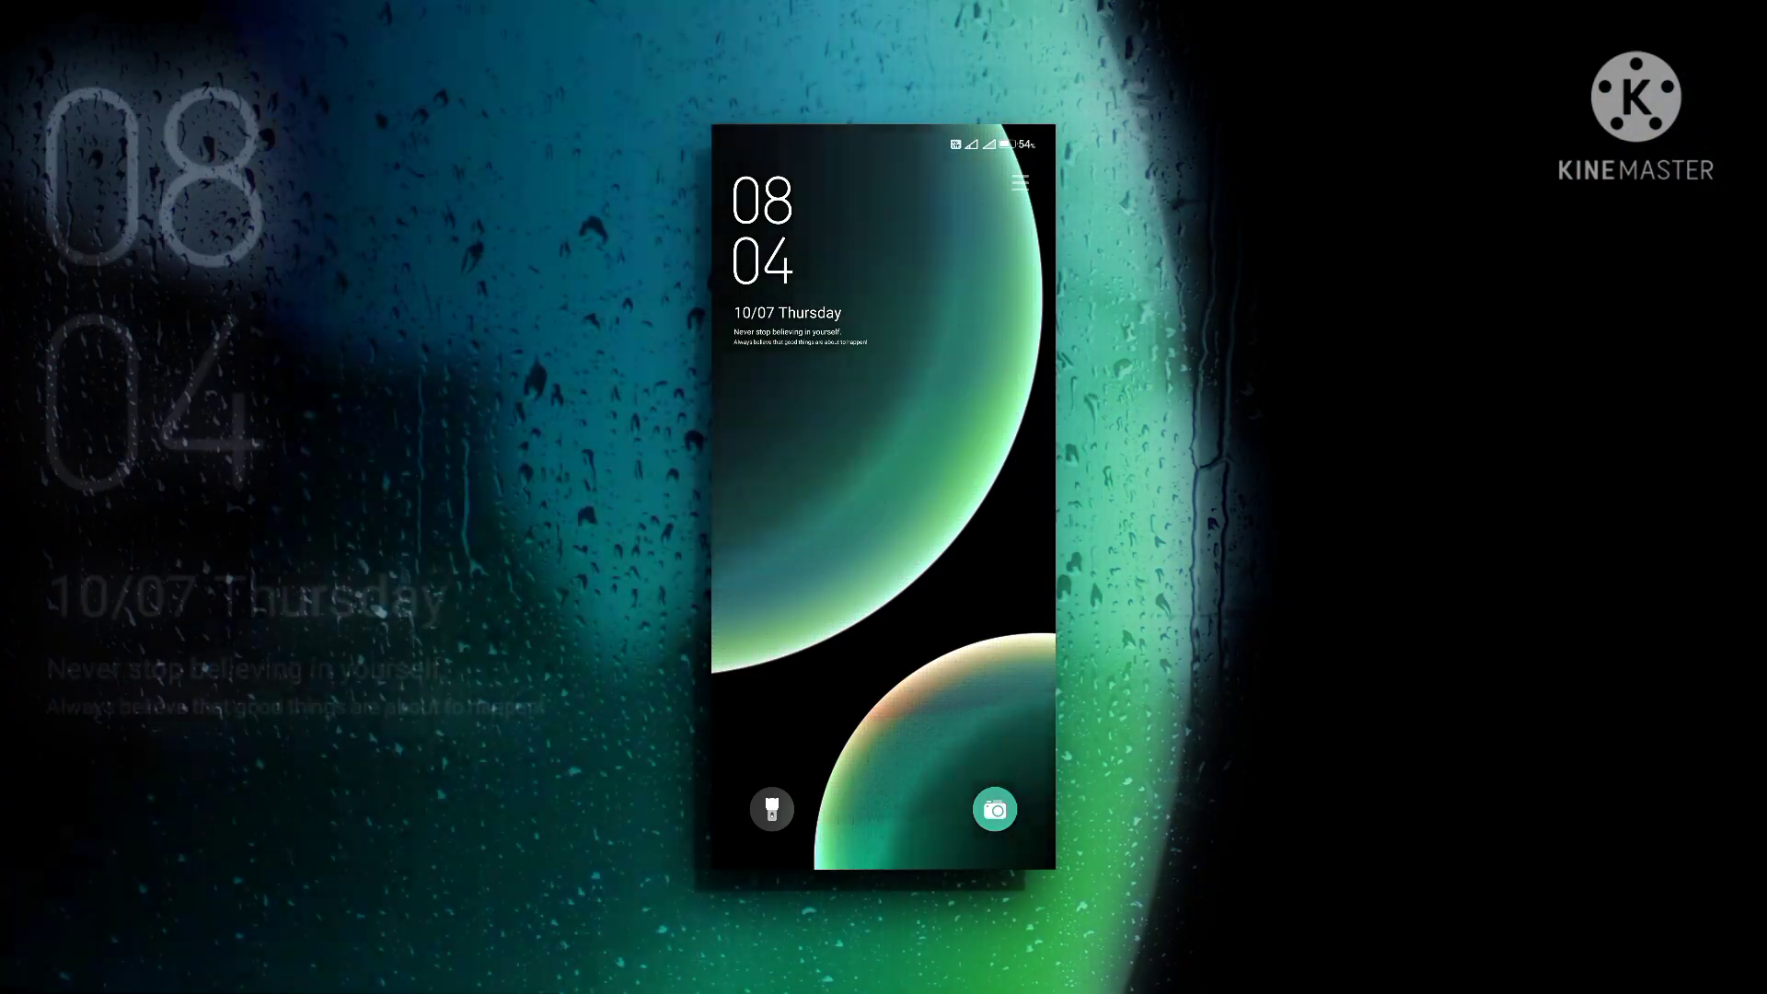
Preview the themed lock screen and the pink-toggle Control Center
click(1020, 180)
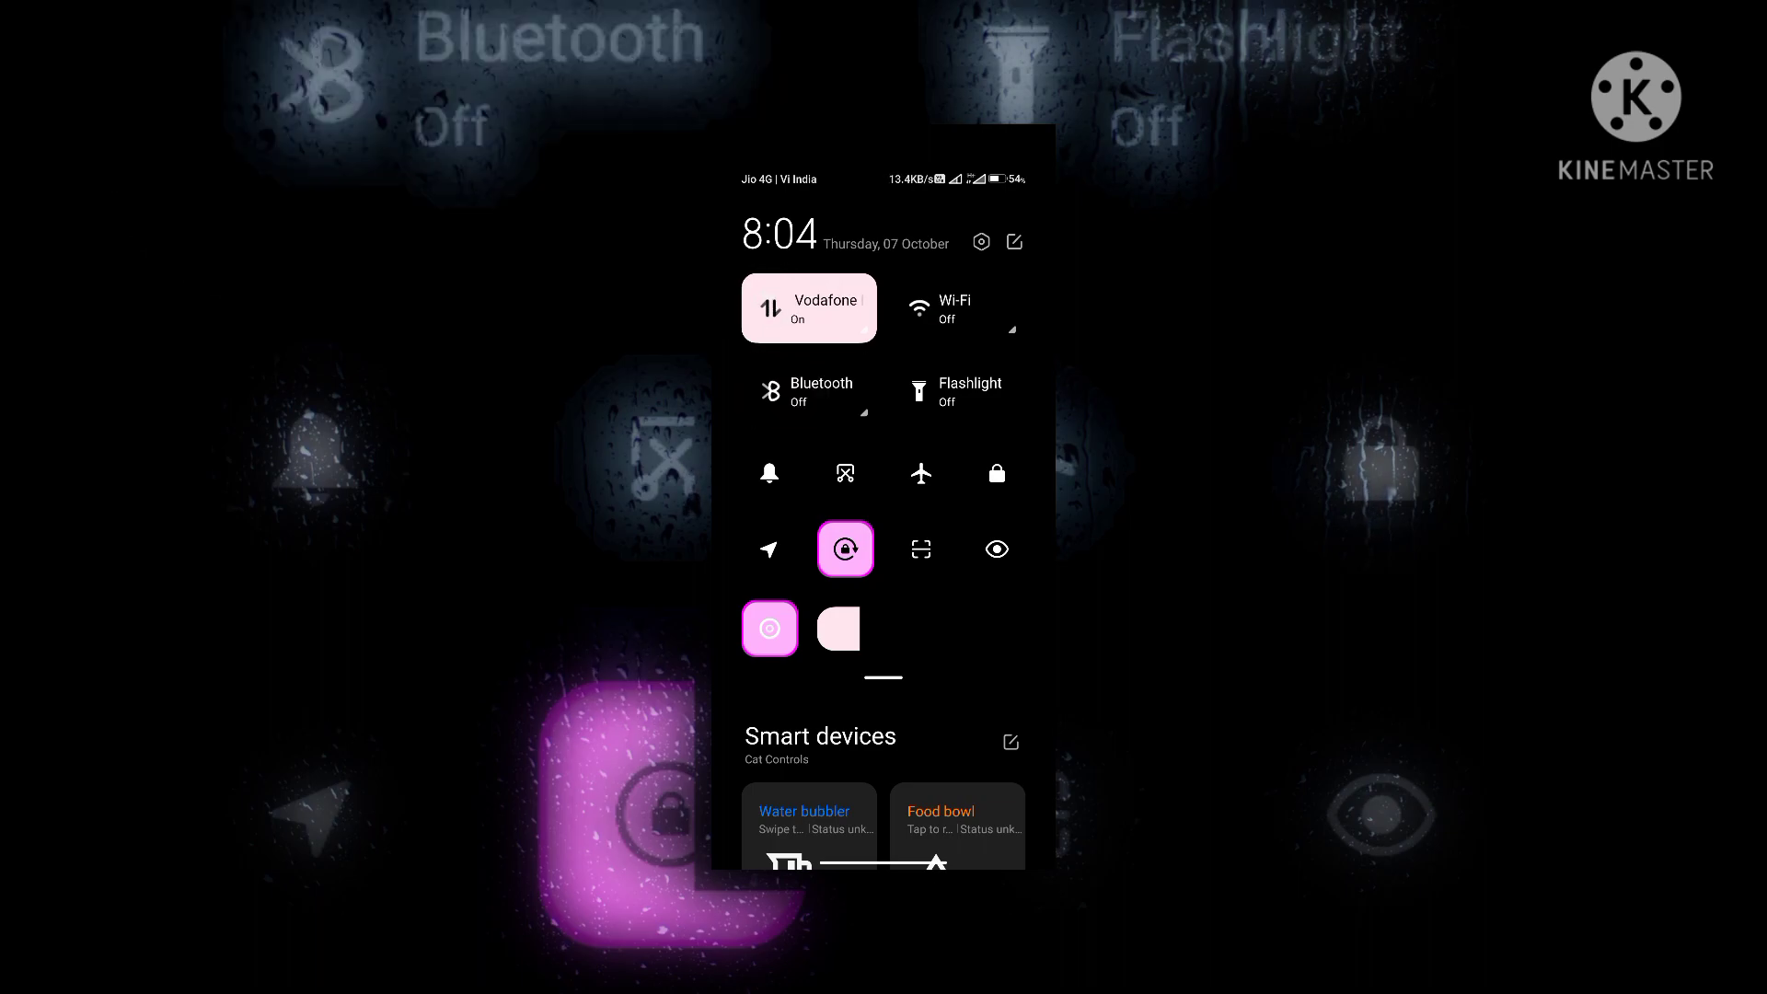
click(810, 309)
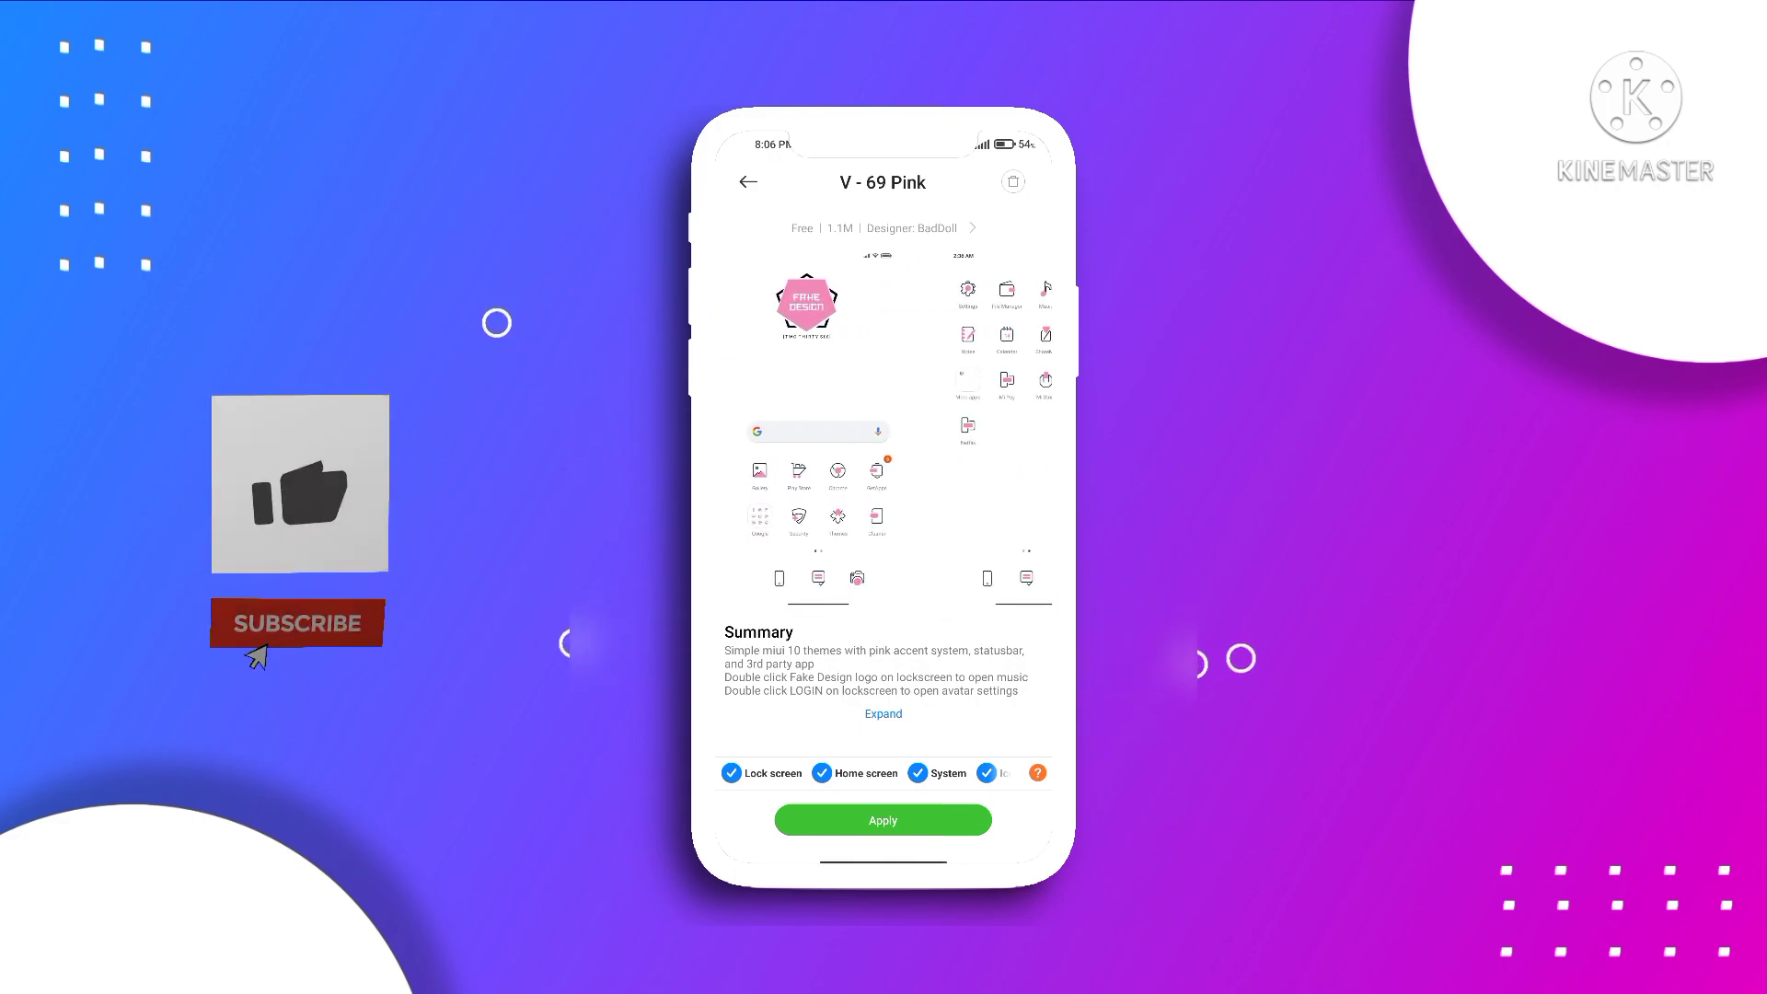
Show the V - 69 Pink theme by BadDoll with its previews and Apply option
click(883, 819)
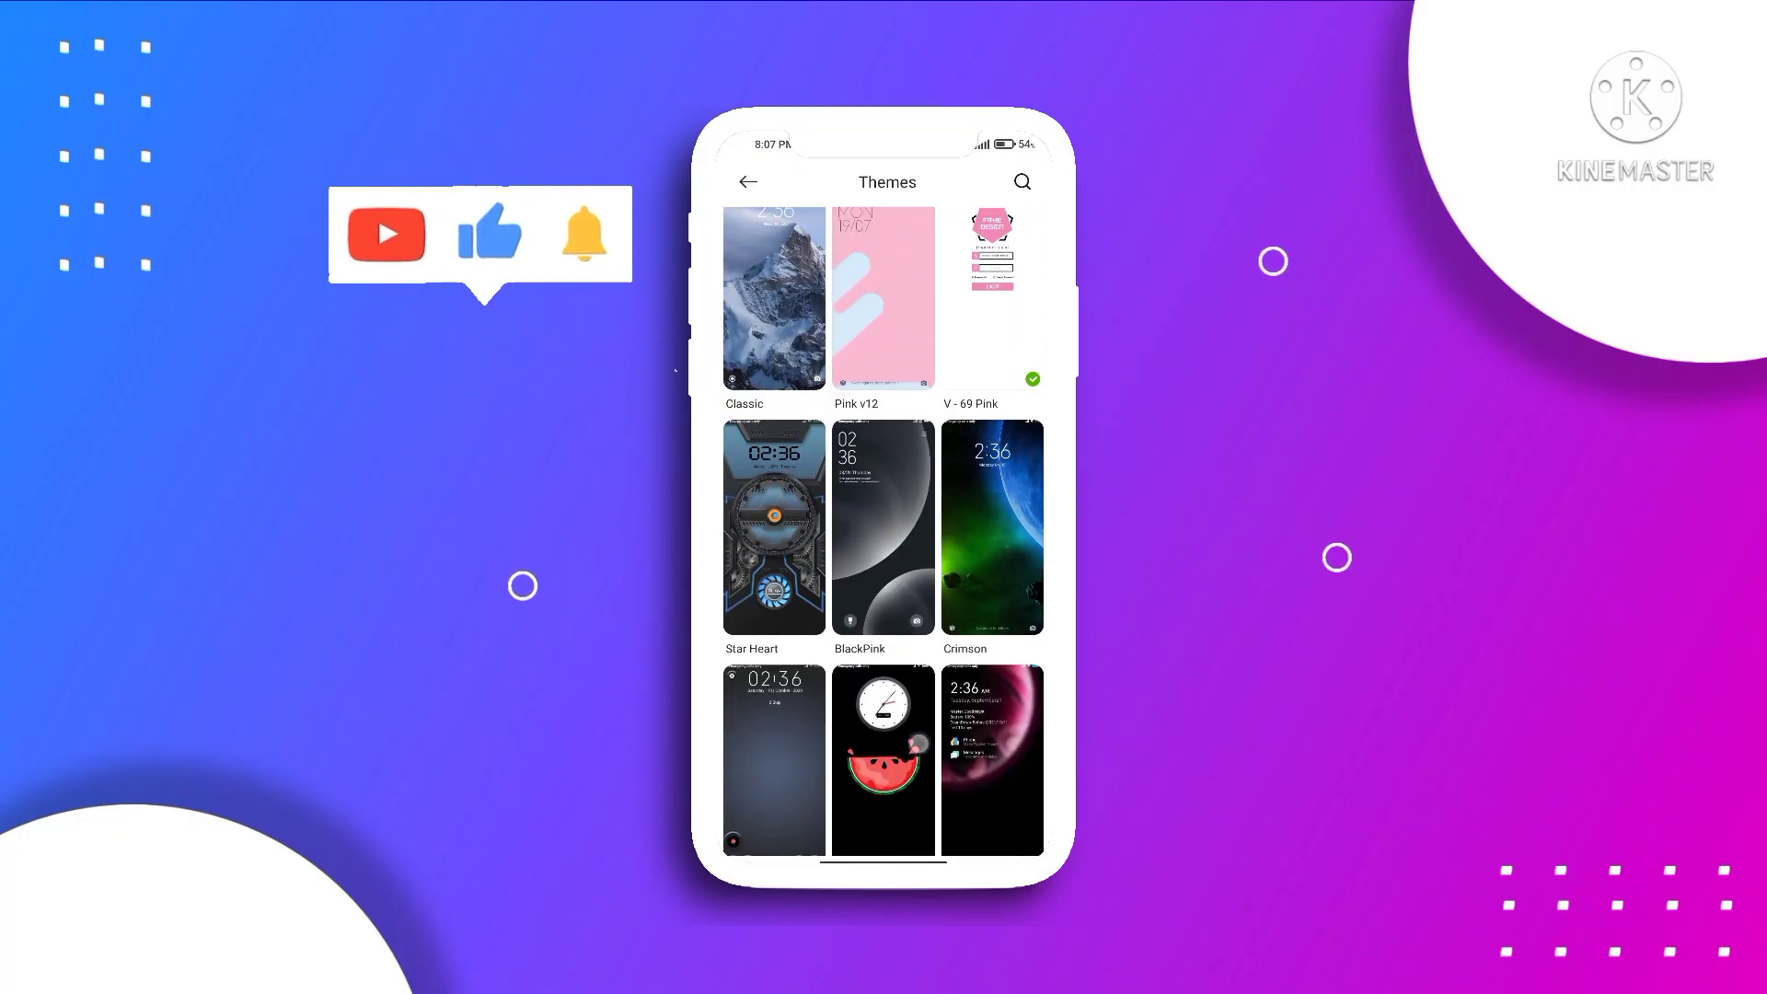
Apply BlackPink and view the rose-portrait home screen with pink widgets
click(884, 527)
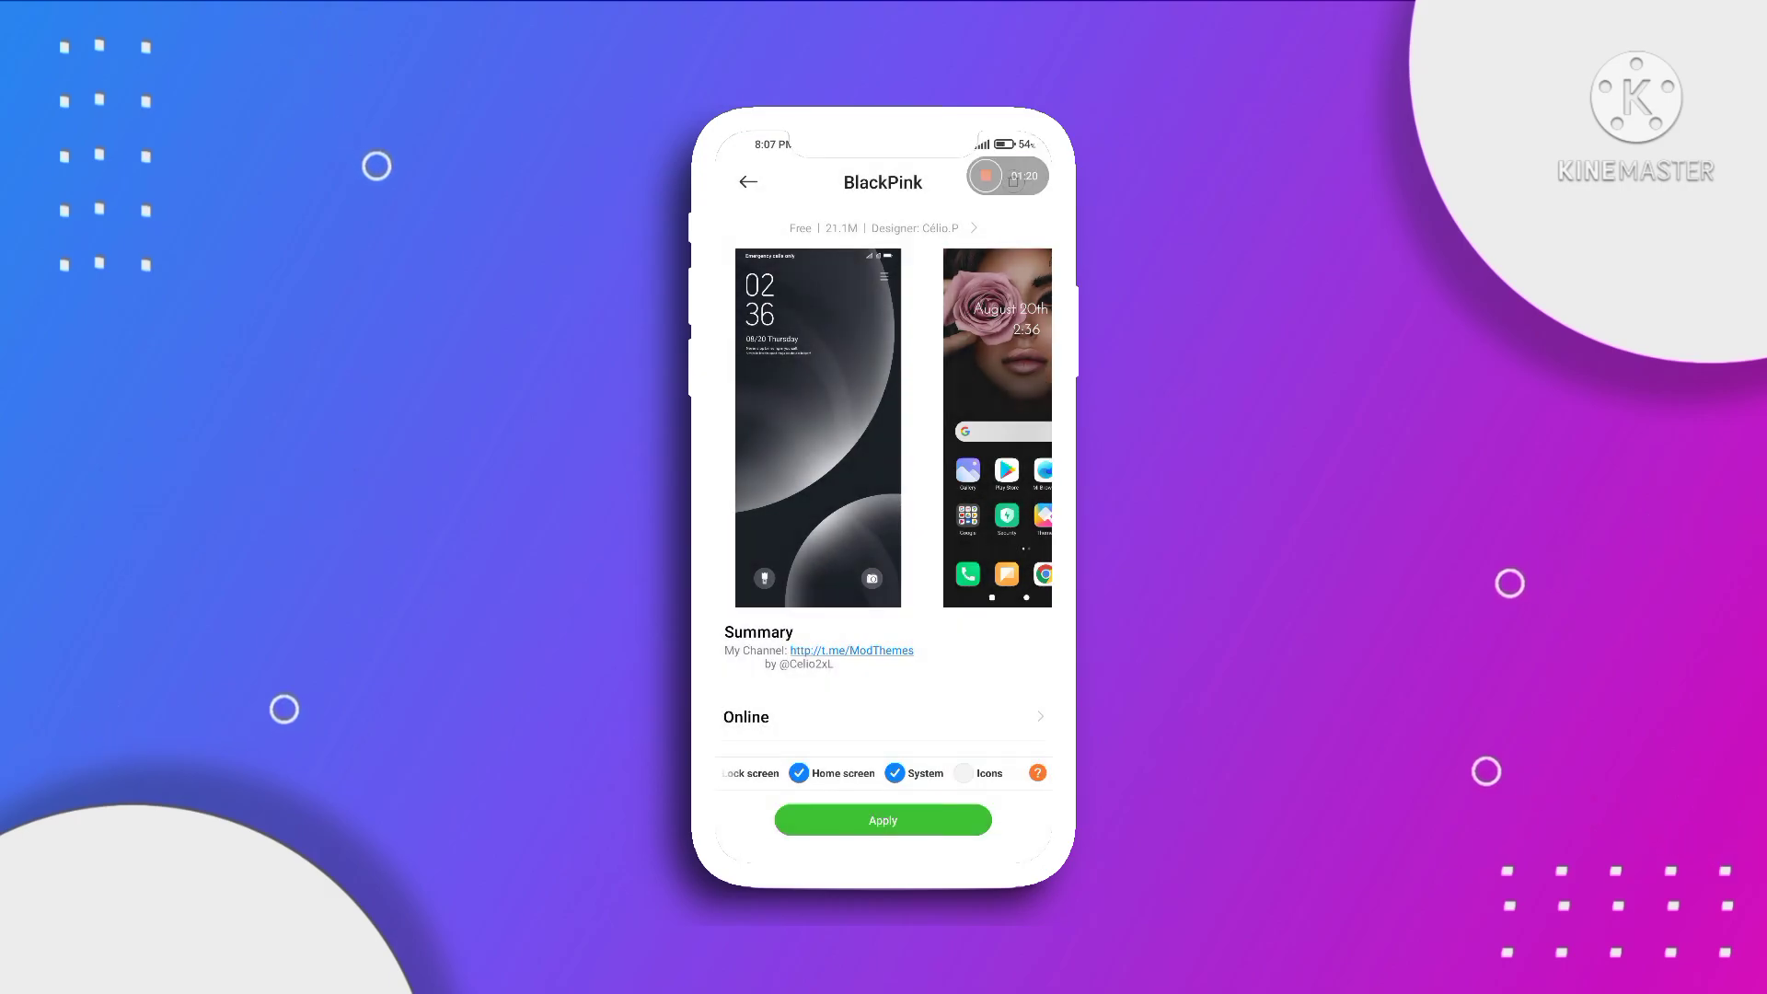
click(883, 819)
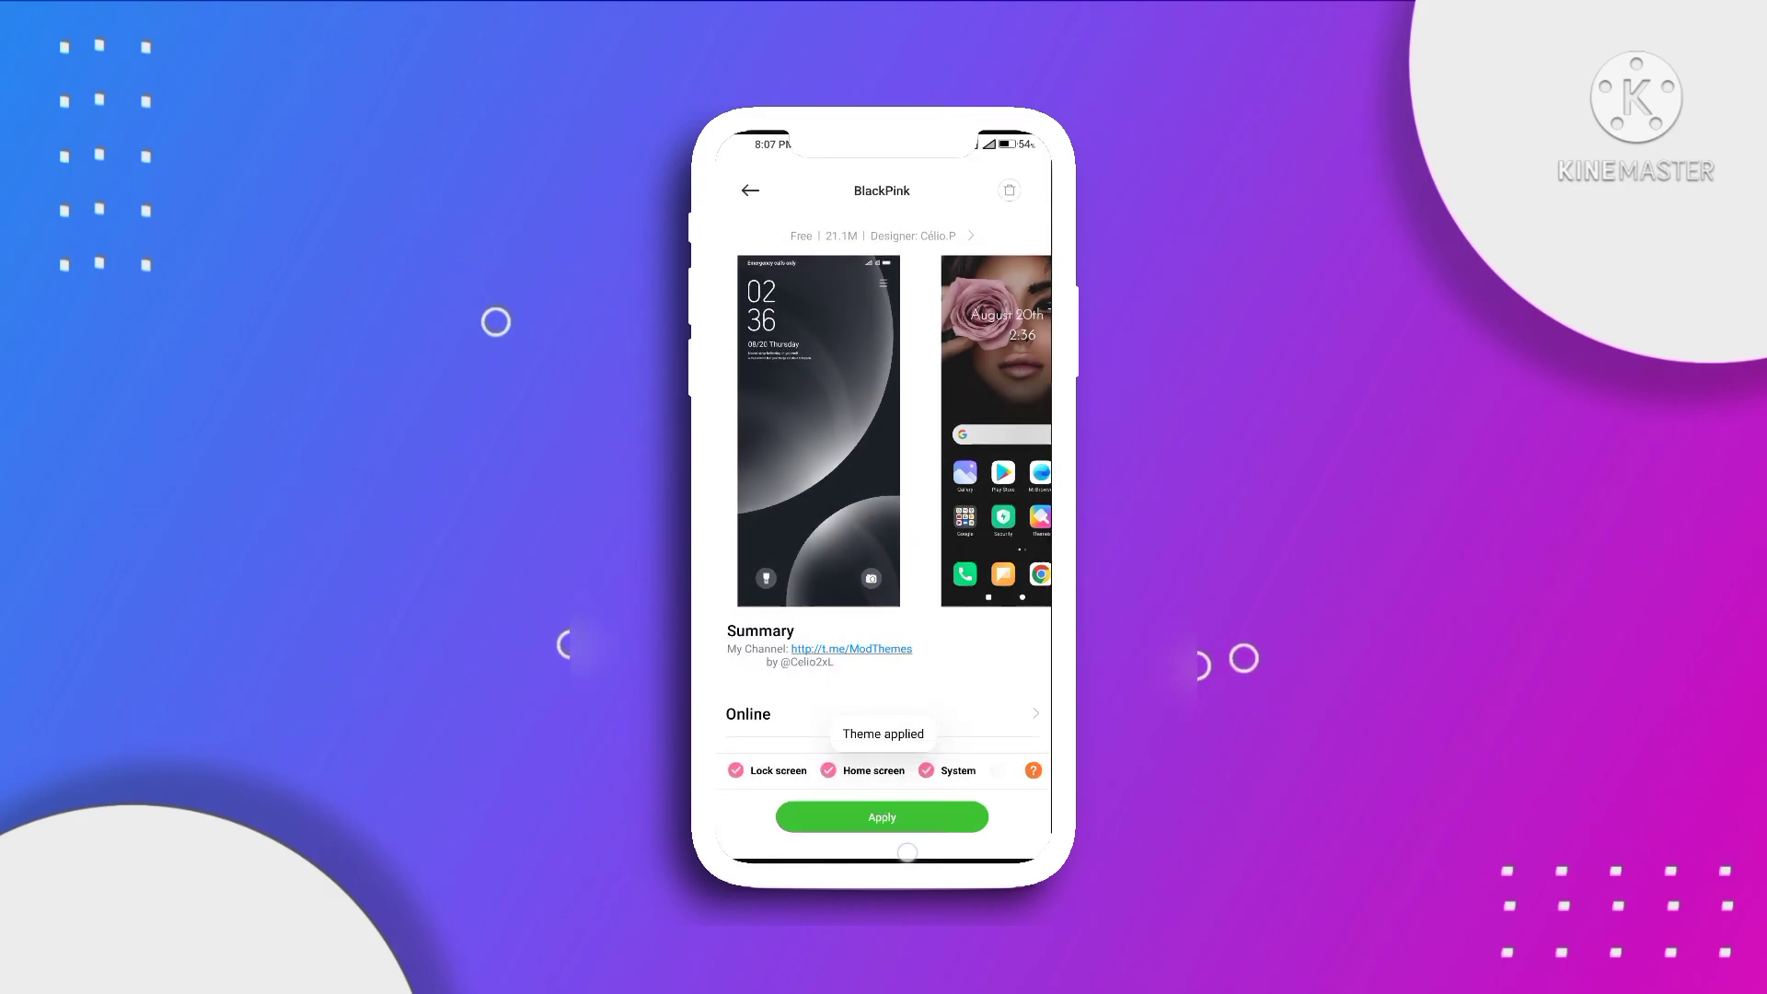
click(882, 817)
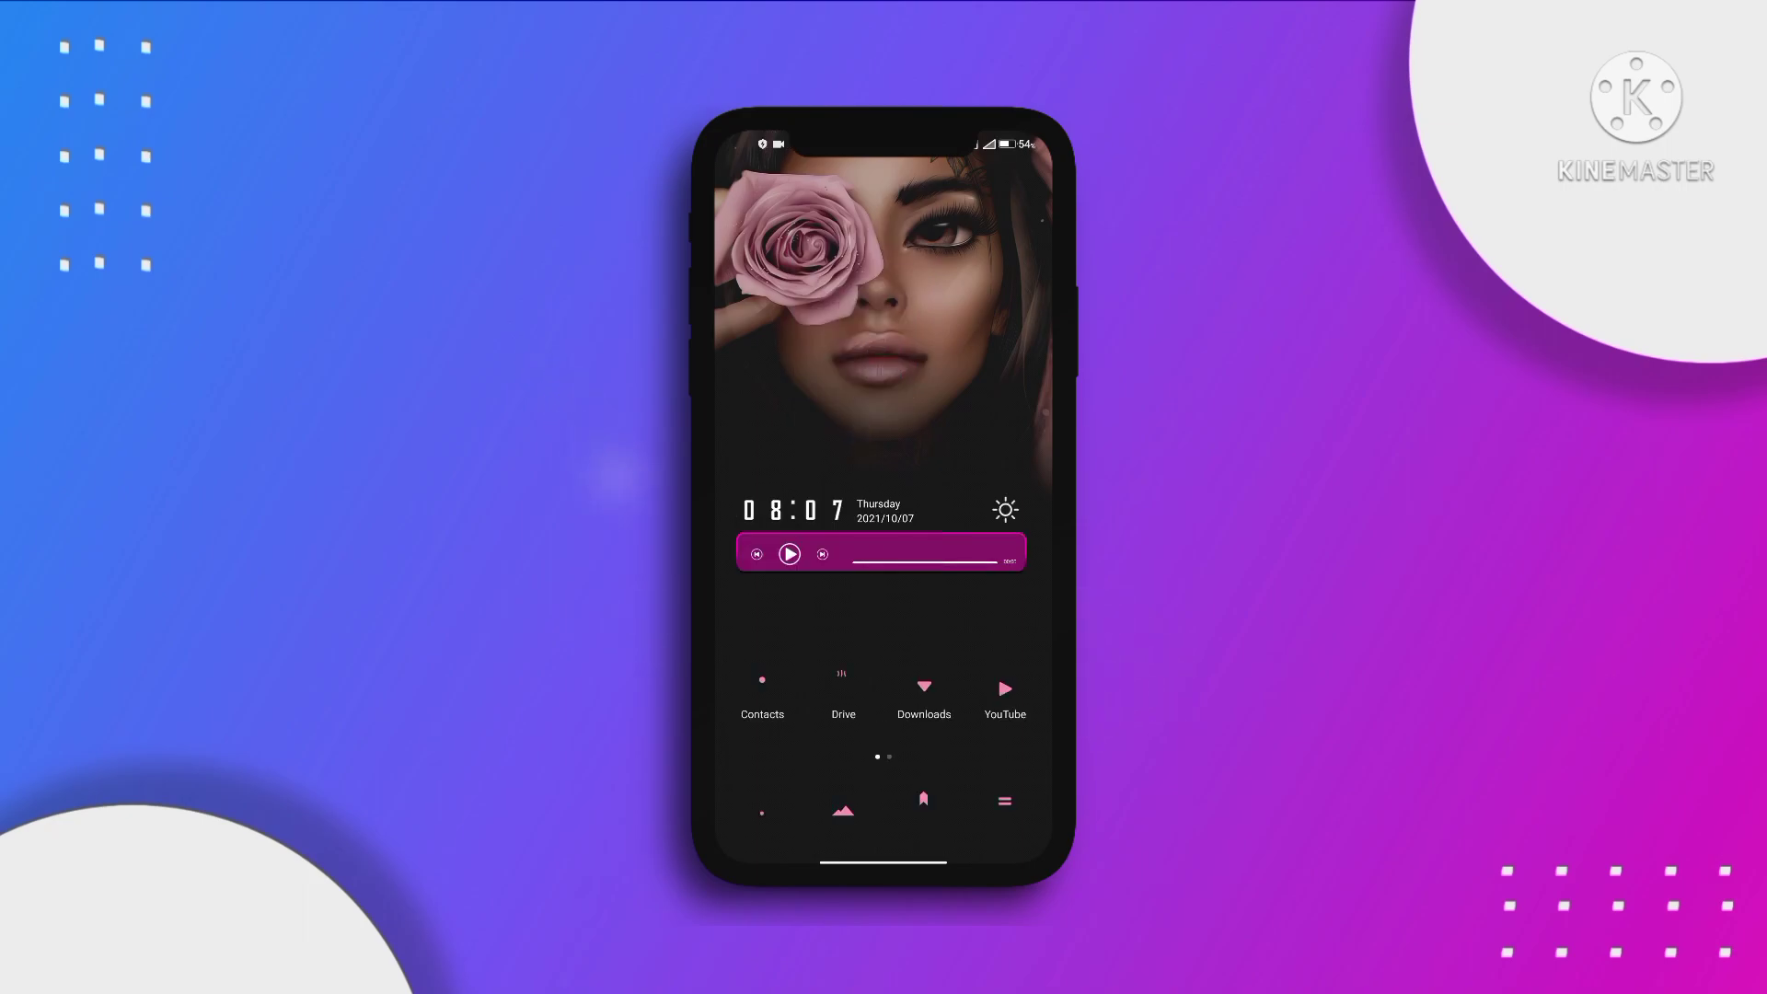